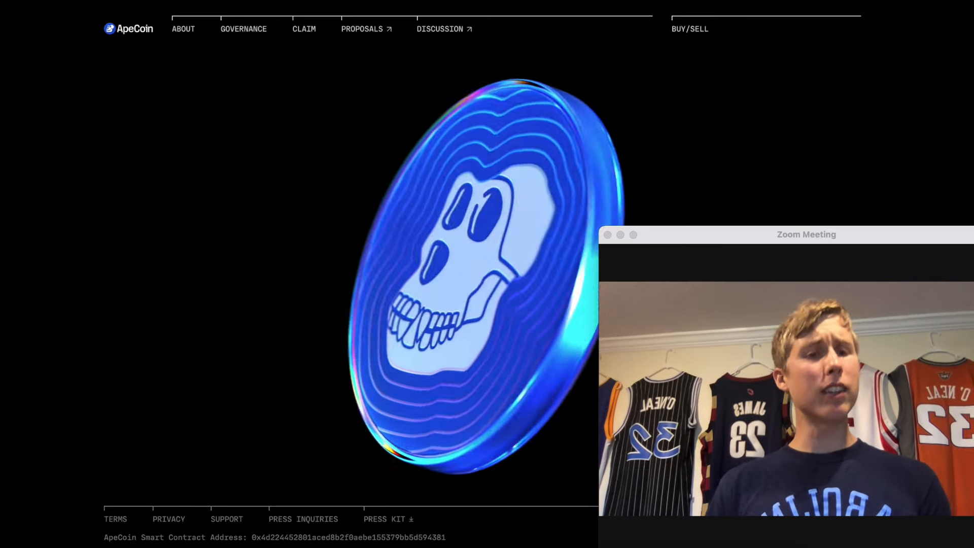
{"action": "scroll", "scroll_direction": "down", "scroll_amount": 3}
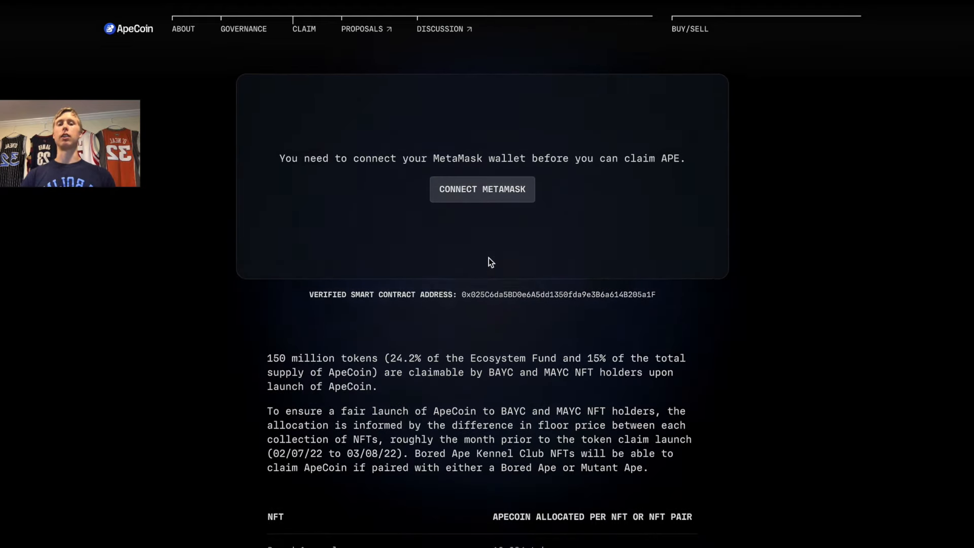
{"action": "scroll", "scroll_direction": "down", "scroll_amount": 3}
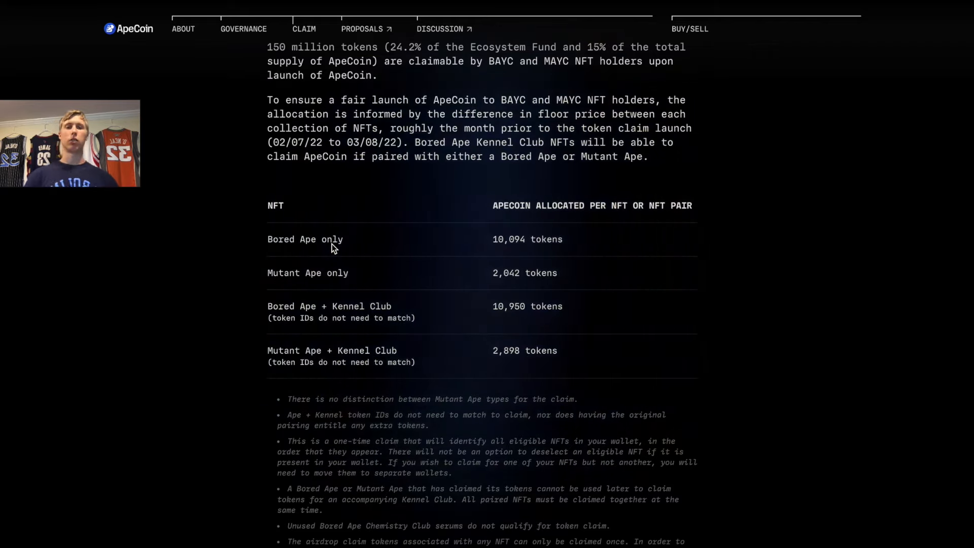
{"action": "scroll", "scroll_direction": "down", "scroll_amount": 3}
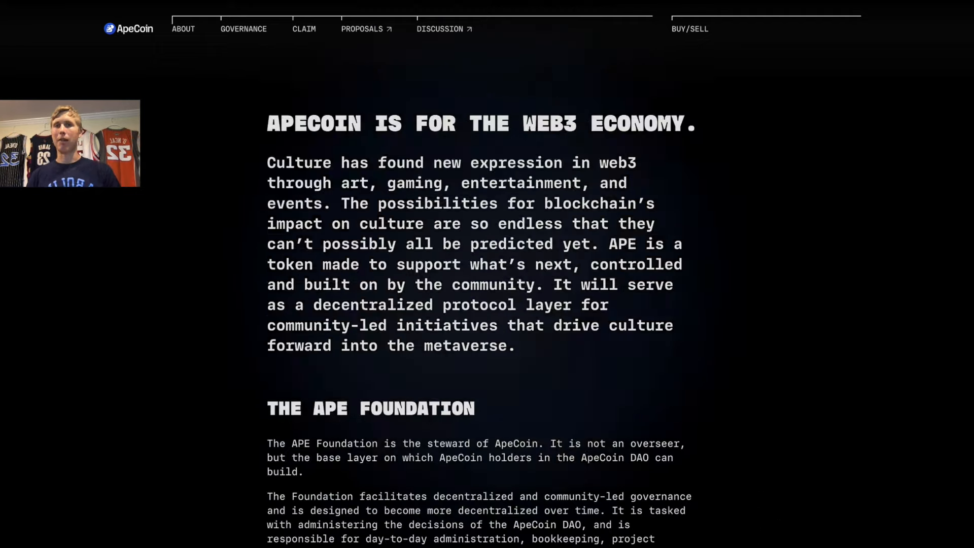
{"action": "scroll", "scroll_direction": "down", "scroll_amount": 3}
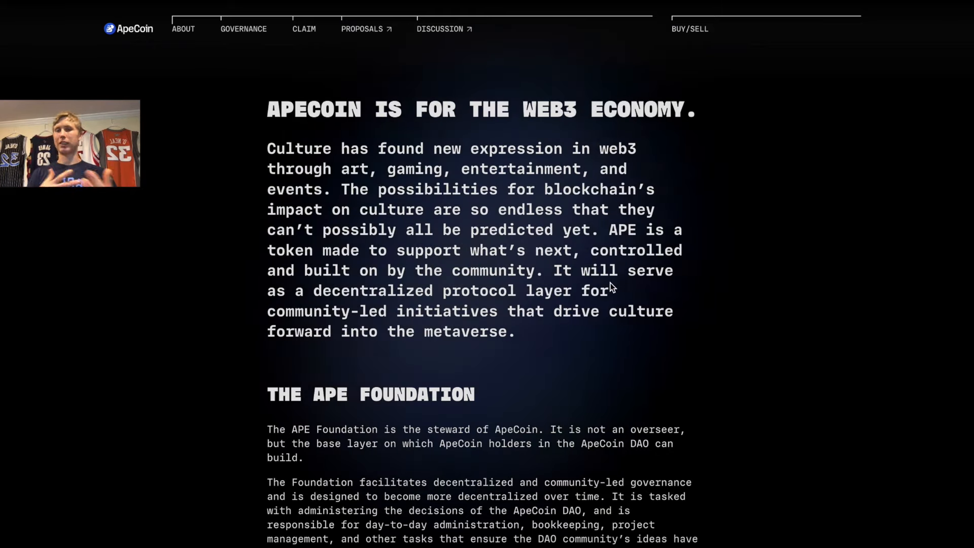
{"action": "scroll", "scroll_direction": "down", "scroll_amount": 3}
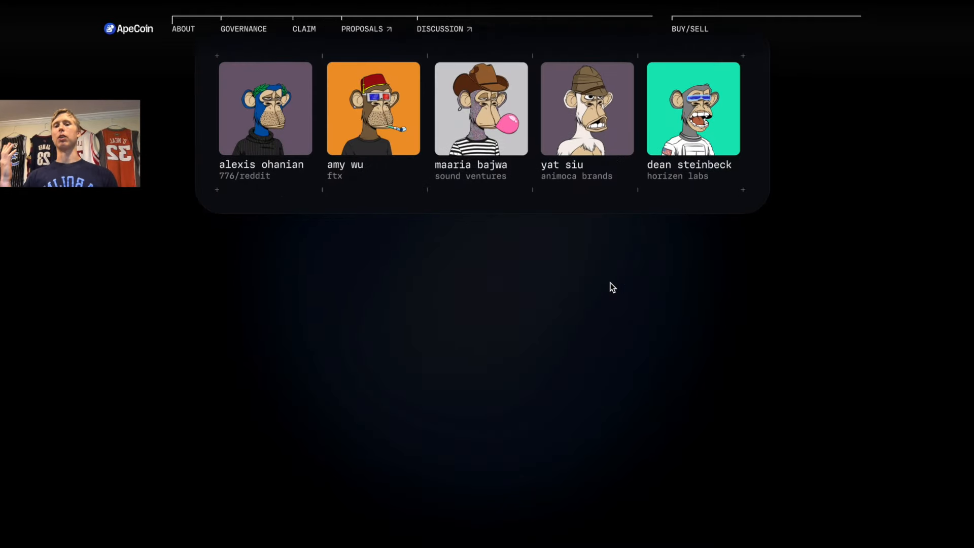
{"action": "scroll", "scroll_direction": "down", "scroll_amount": 3}
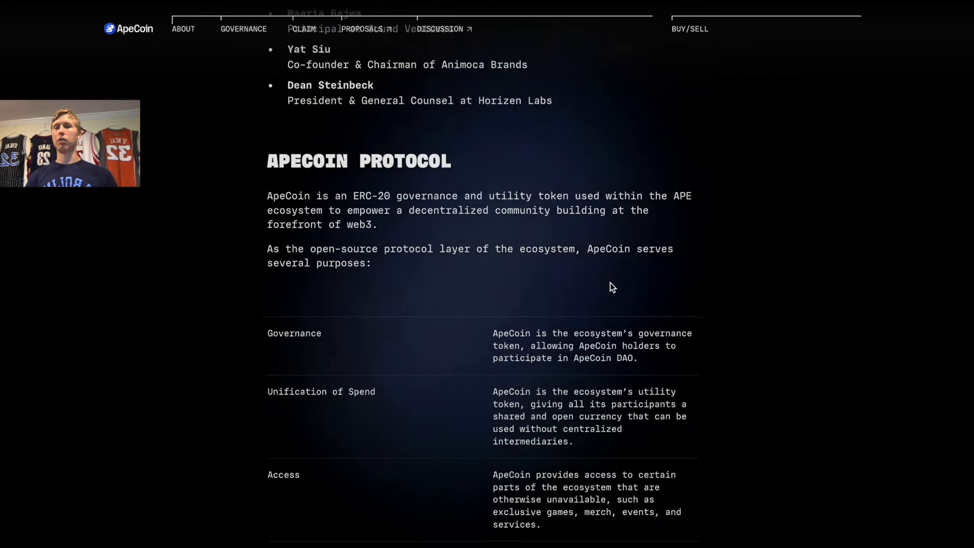
{"action": "scroll", "scroll_direction": "down", "scroll_amount": 3}
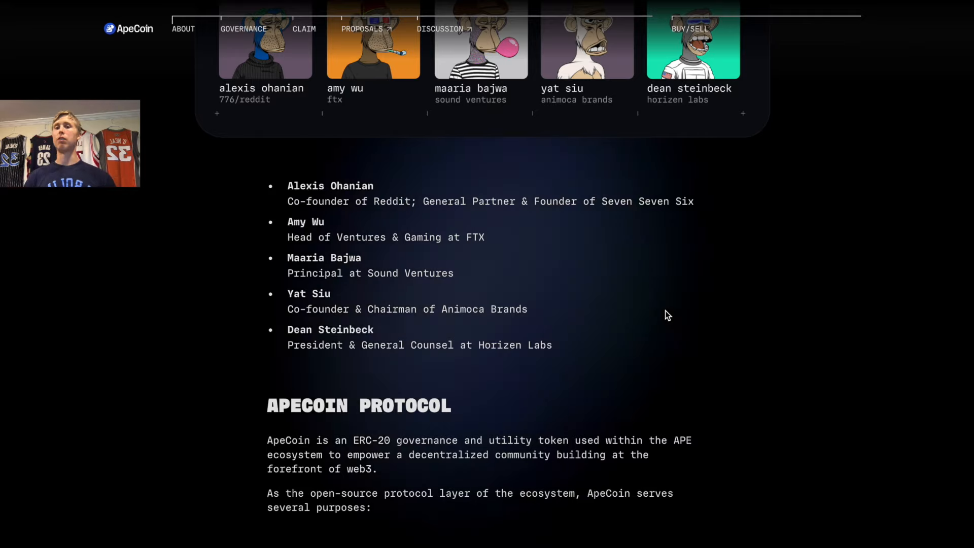
{"action": "mouse_move", "coordinate": [686, 330]}
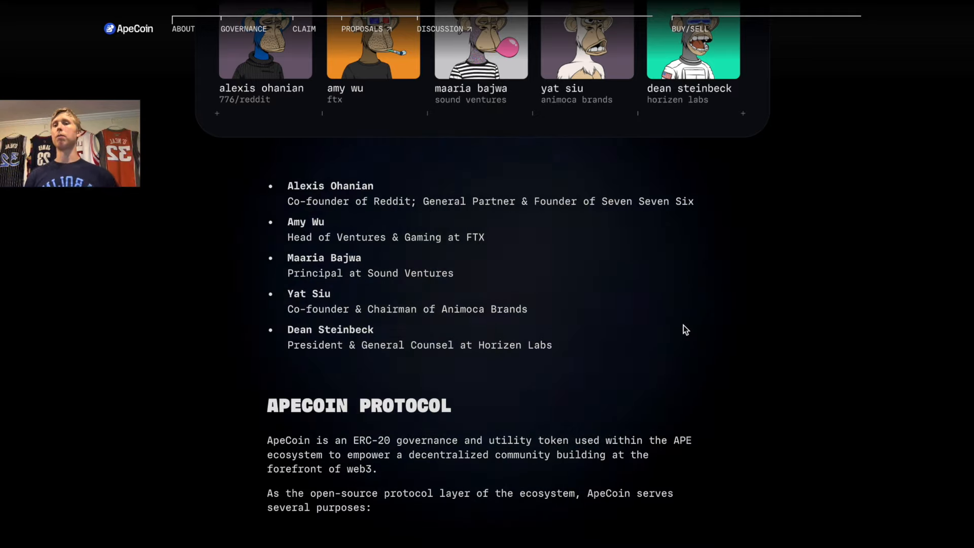
{"action": "scroll", "scroll_direction": "down", "scroll_amount": 3}
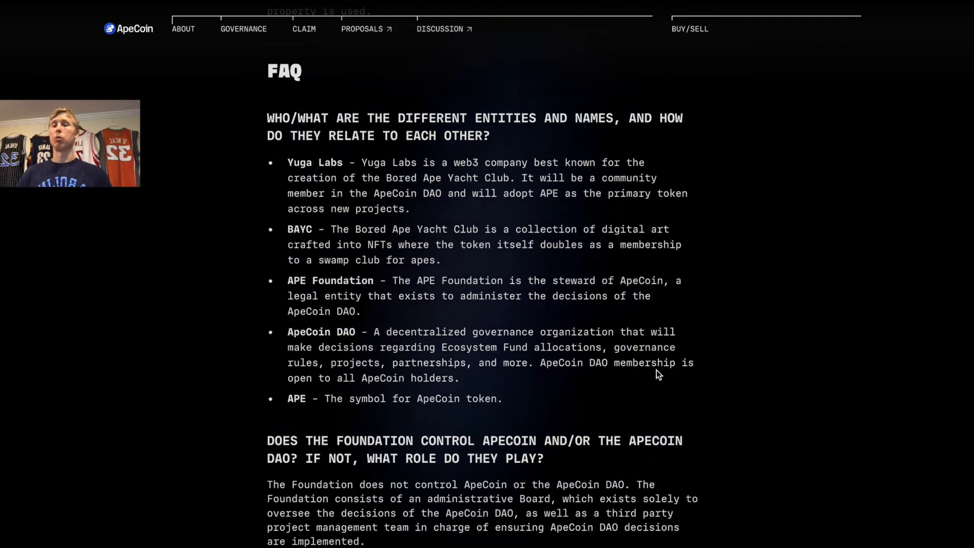
{"action": "mouse_move", "coordinate": [845, 404]}
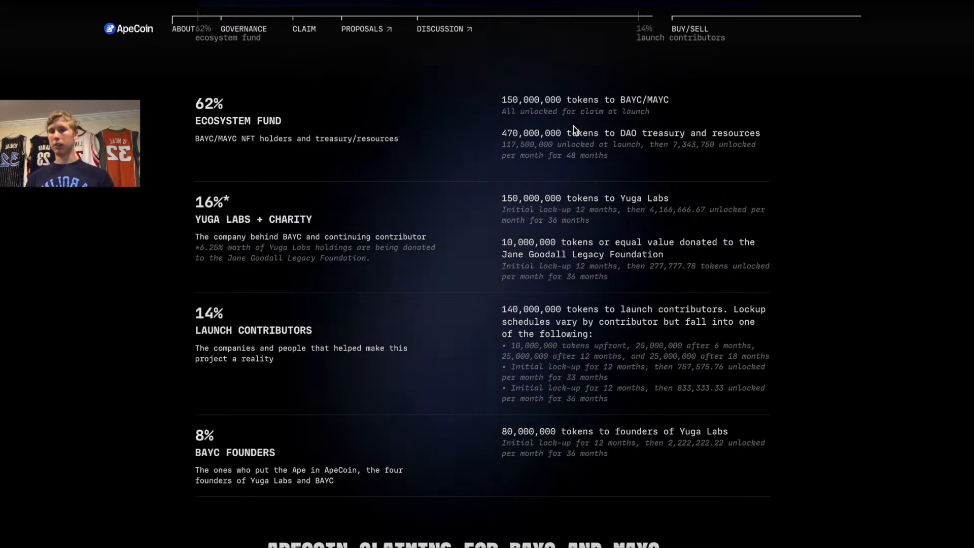
{"action": "scroll", "scroll_direction": "down", "scroll_amount": 3}
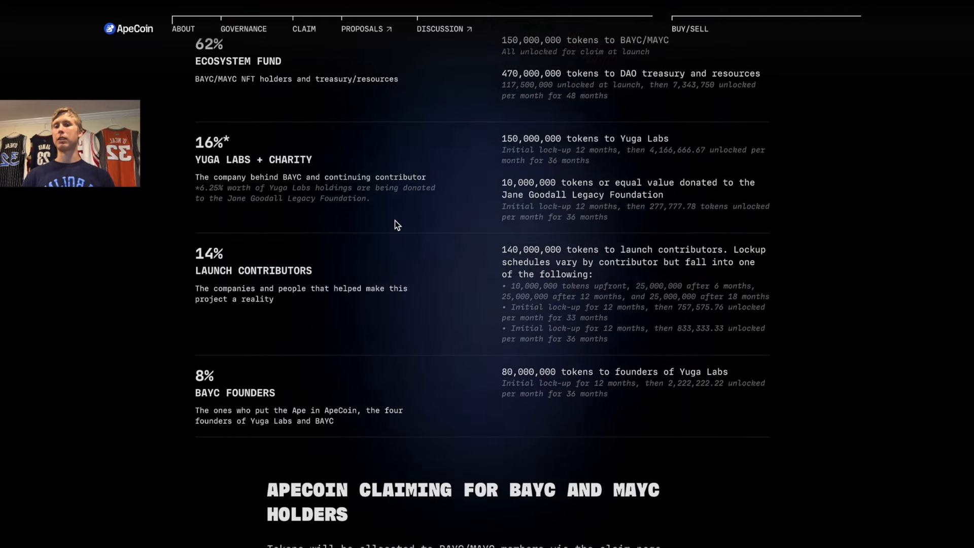
{"action": "scroll", "scroll_direction": "down", "scroll_amount": 3}
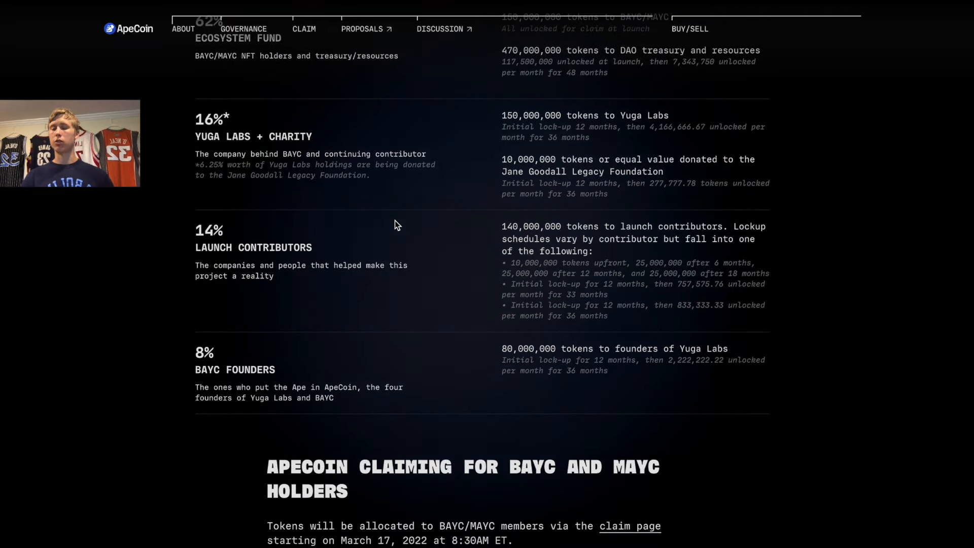